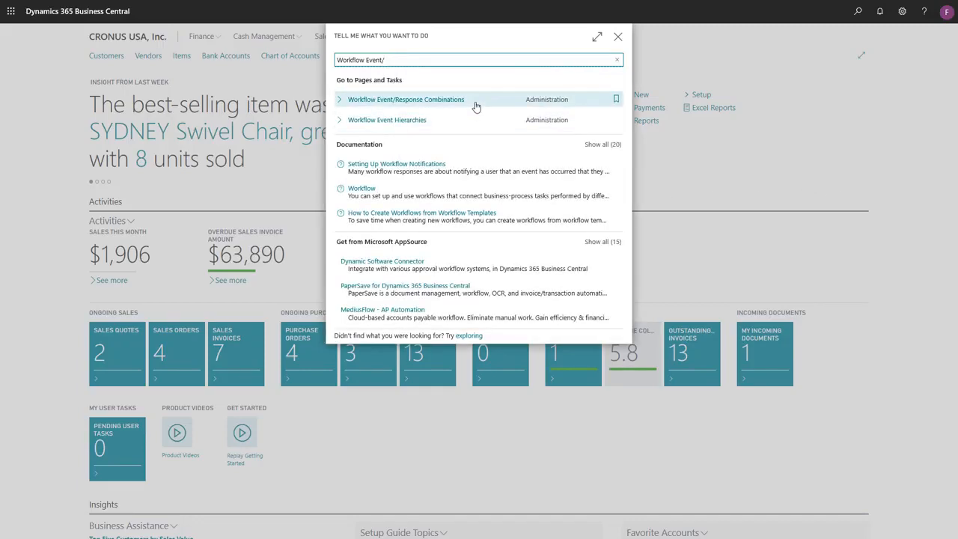
- Review the Workflow Event/Response Combinations page in full view, then close it
click(405, 99)
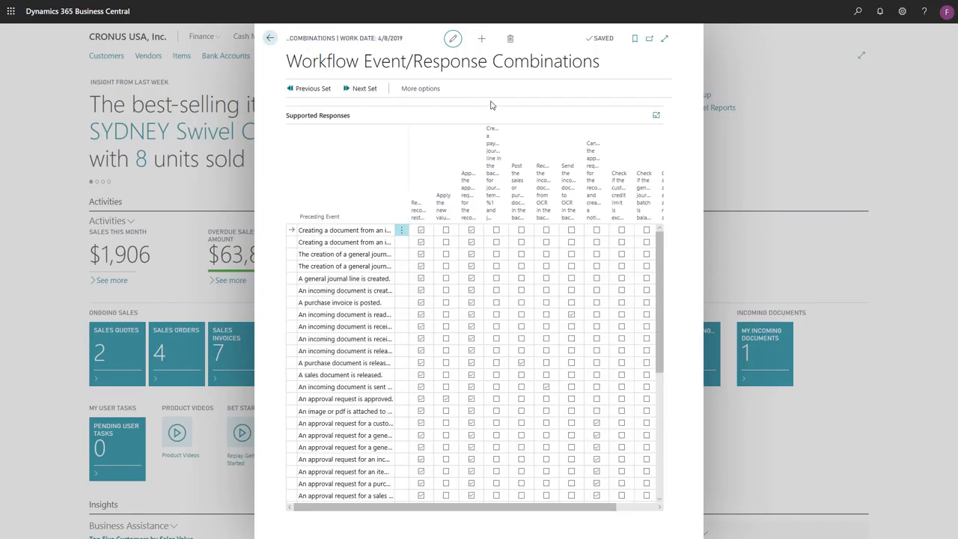
click(664, 39)
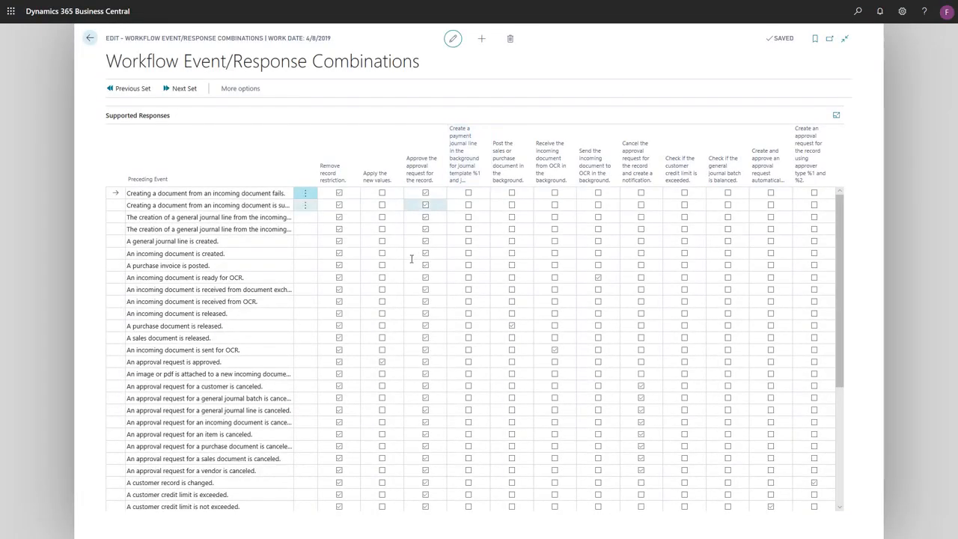
scroll(down, 3)
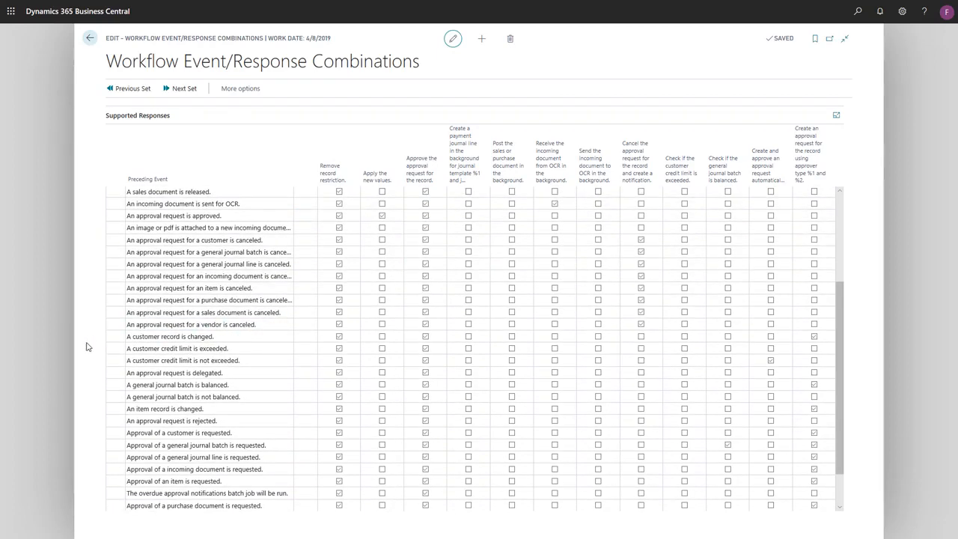
click(172, 335)
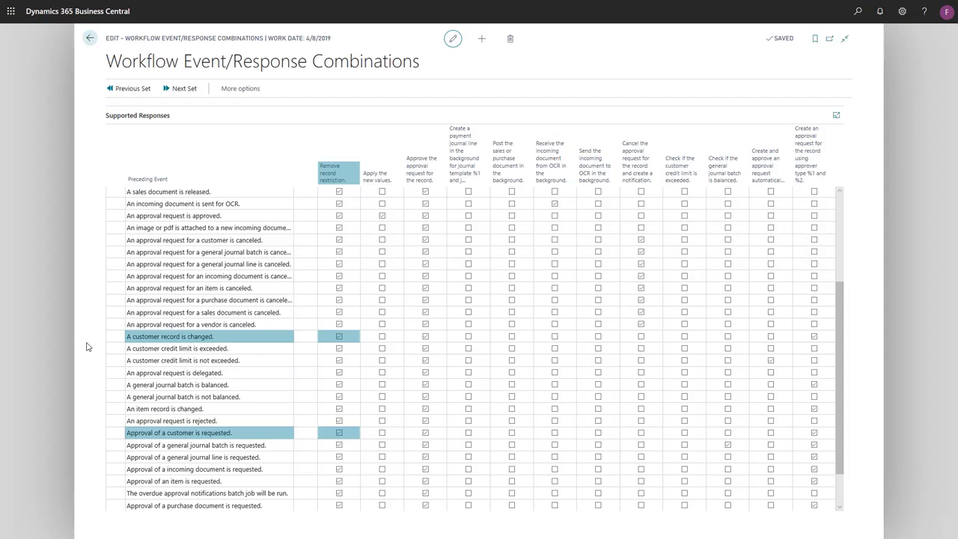
click(425, 336)
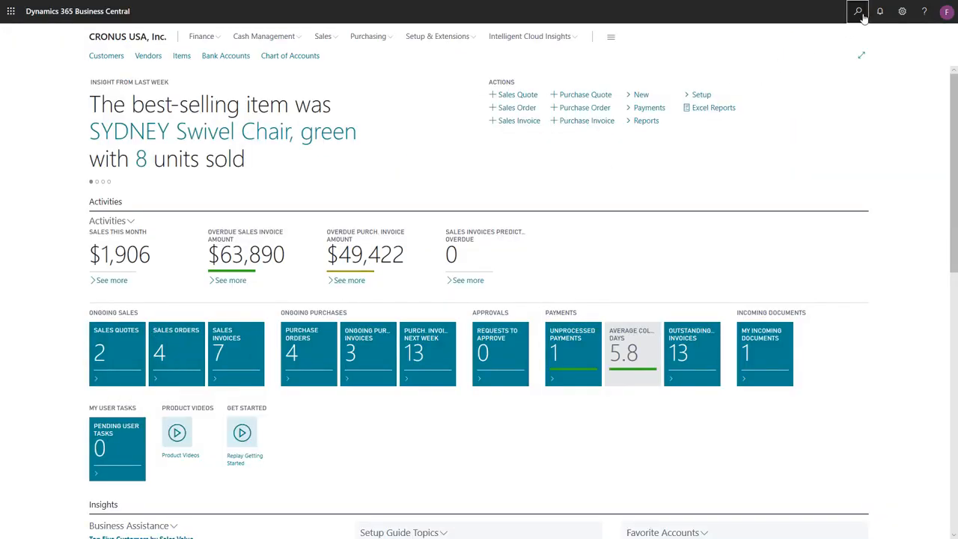
- Create workflow user group GROUP01, 'Workflow User Group 01', with BCTEAMMEMBER and a second member
click(858, 12)
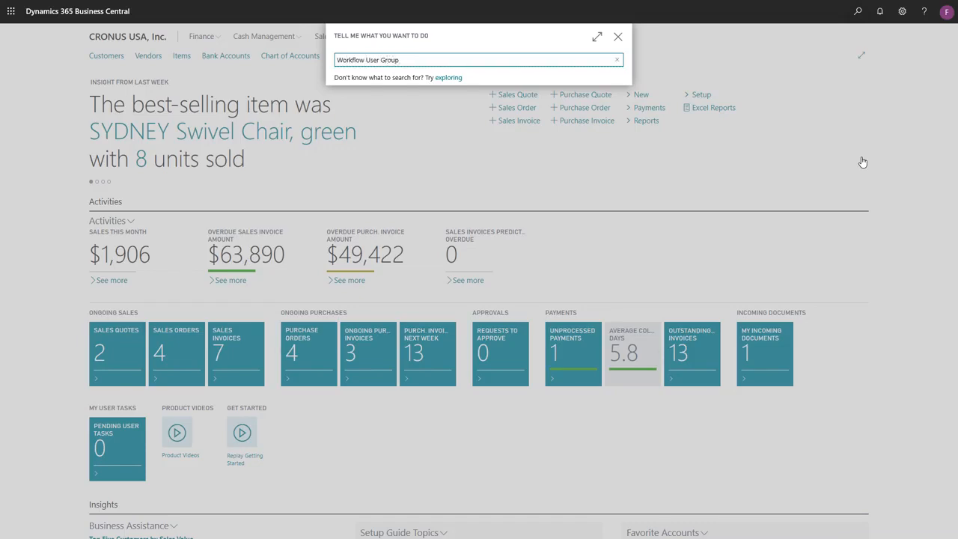
text(Workflow User Group)
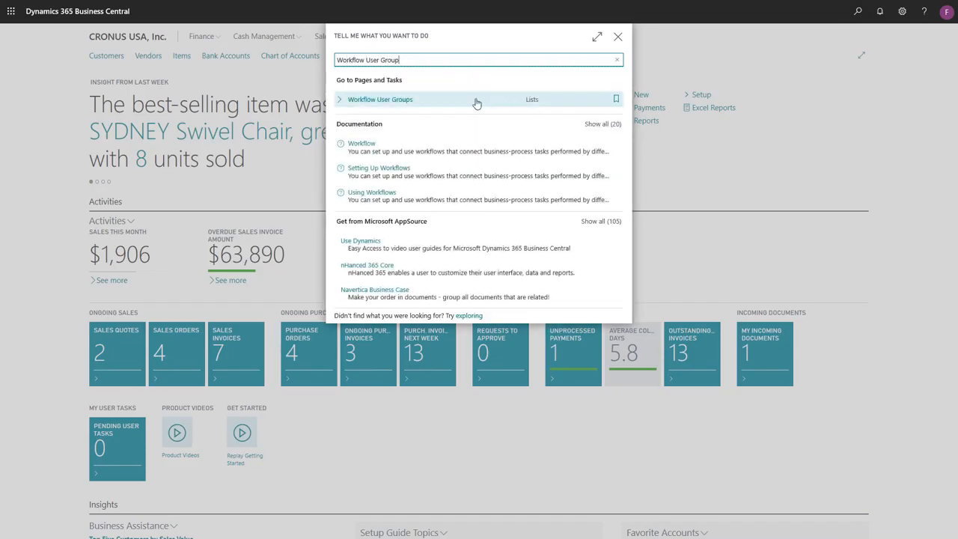
click(381, 99)
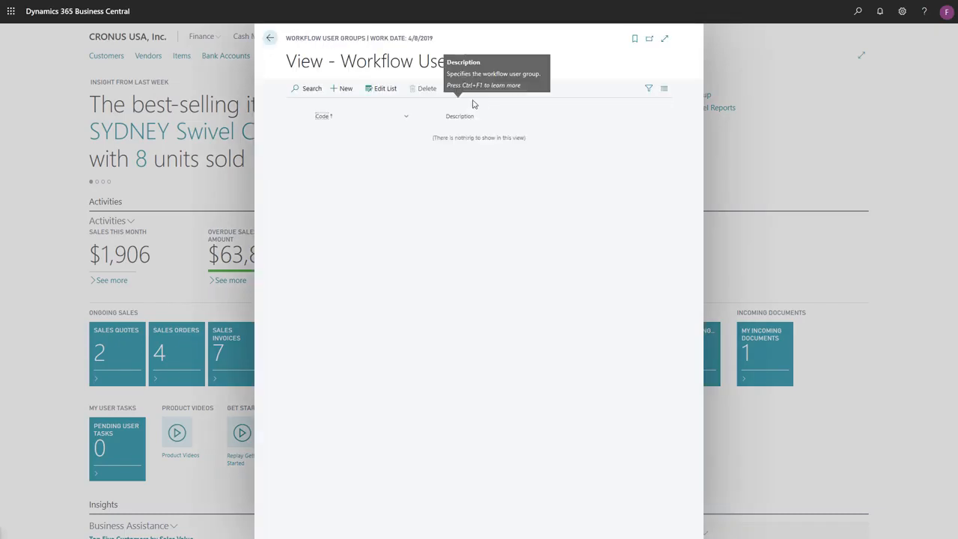
click(342, 88)
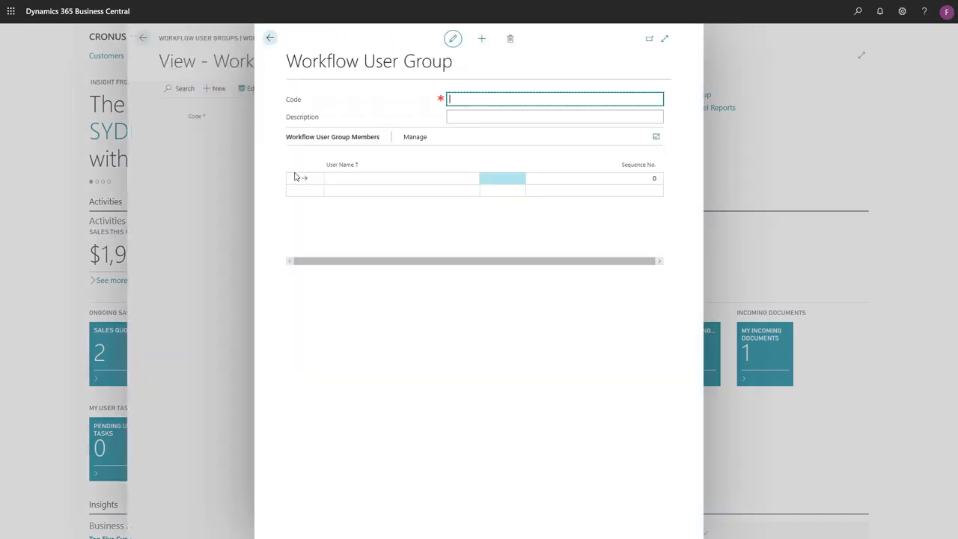
text(Gro)
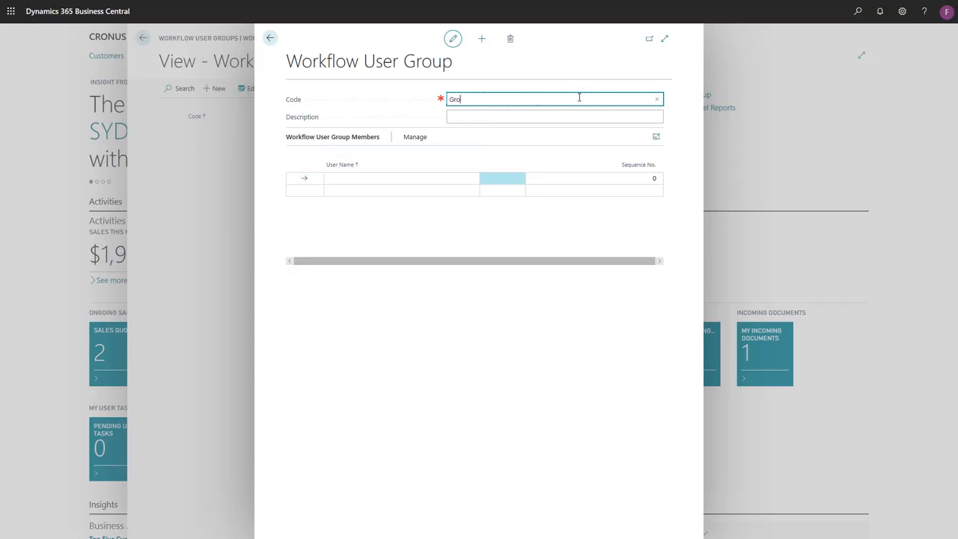
text(Workflow User Group 01)
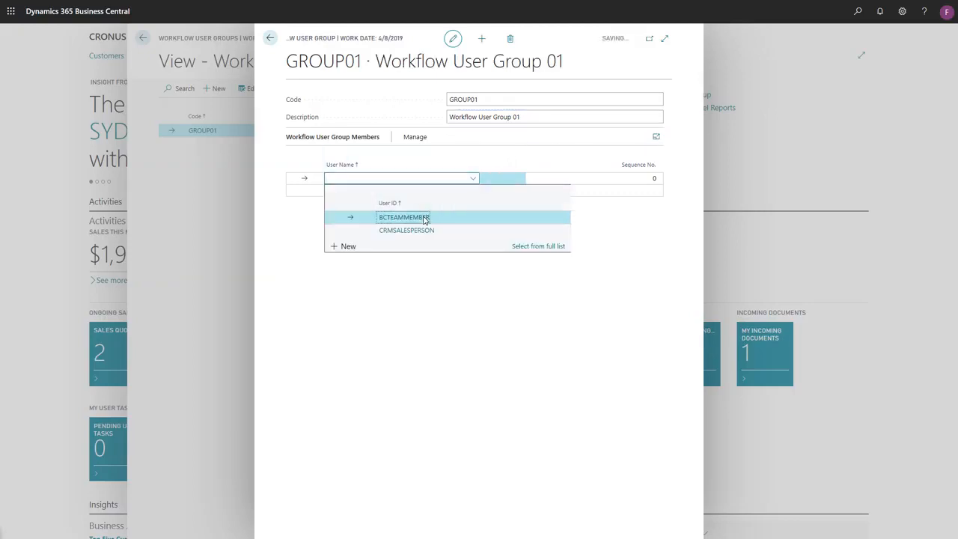
click(405, 217)
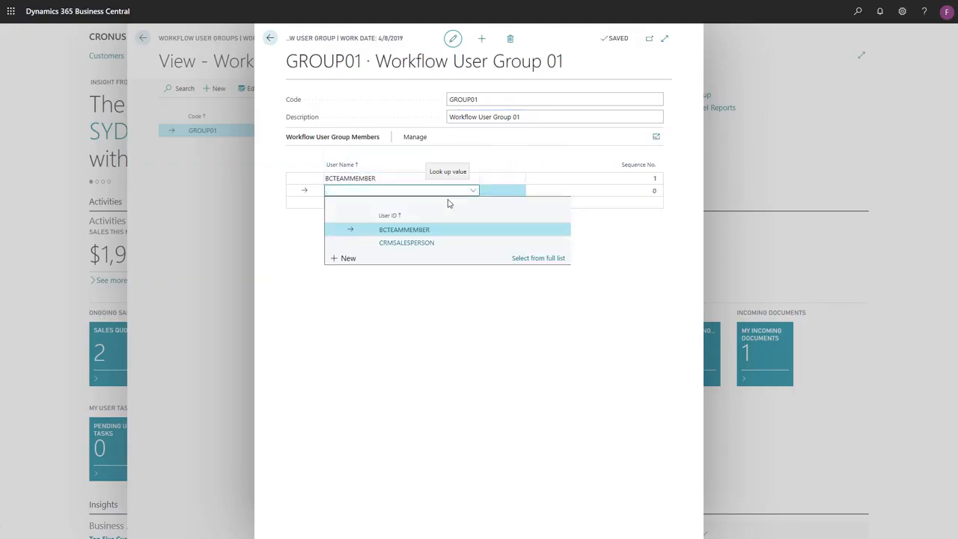
click(408, 242)
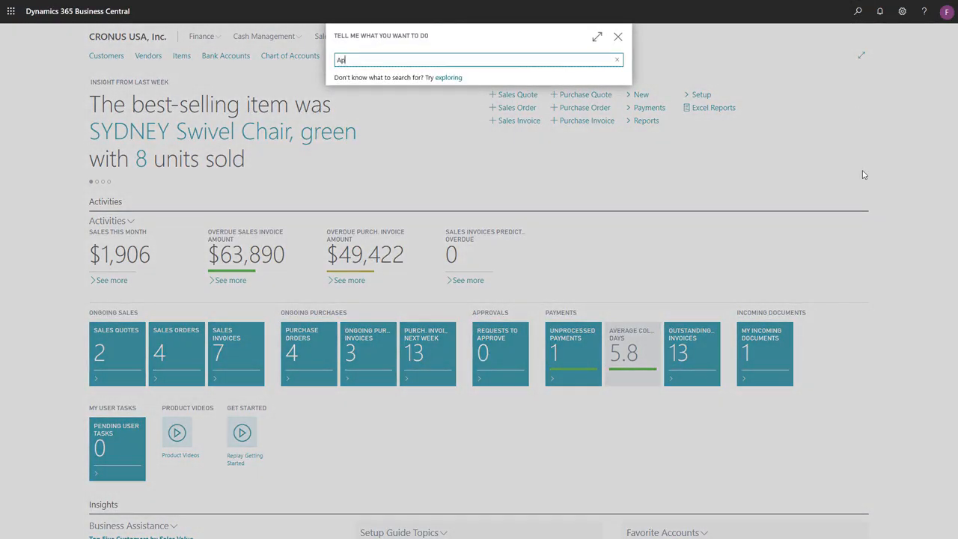
- Bring up the Approval User Setup page in full view via search
text(Approval User Setup)
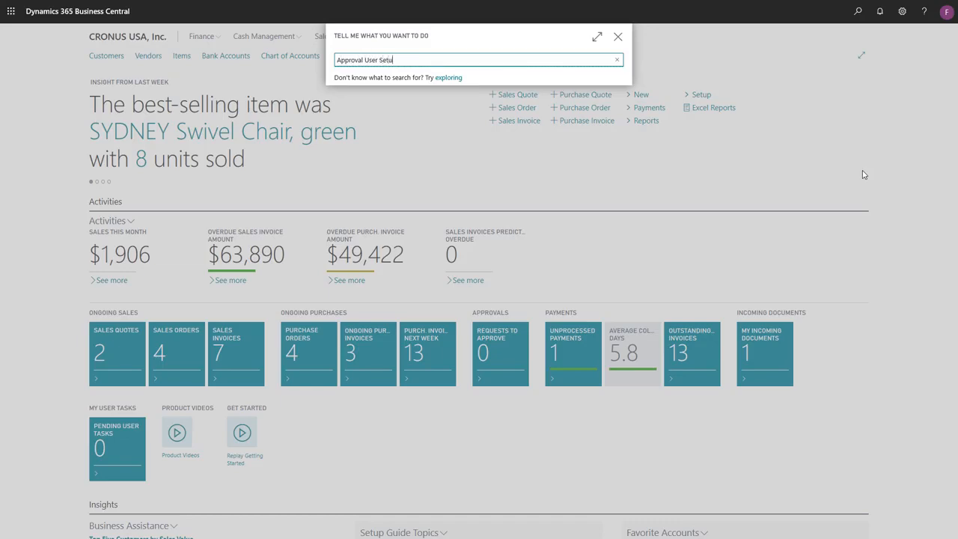
text(Approval User Setup)
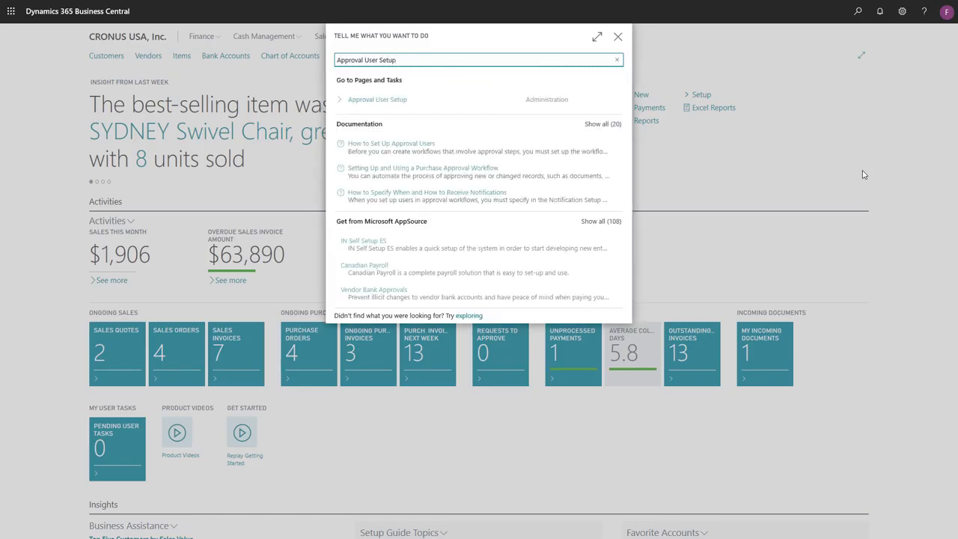
mouse_move(487, 103)
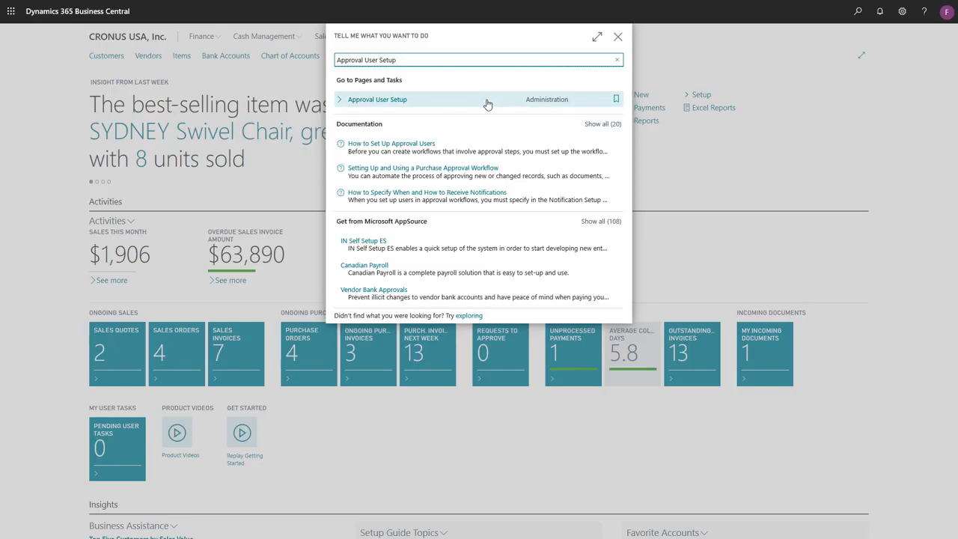
click(377, 99)
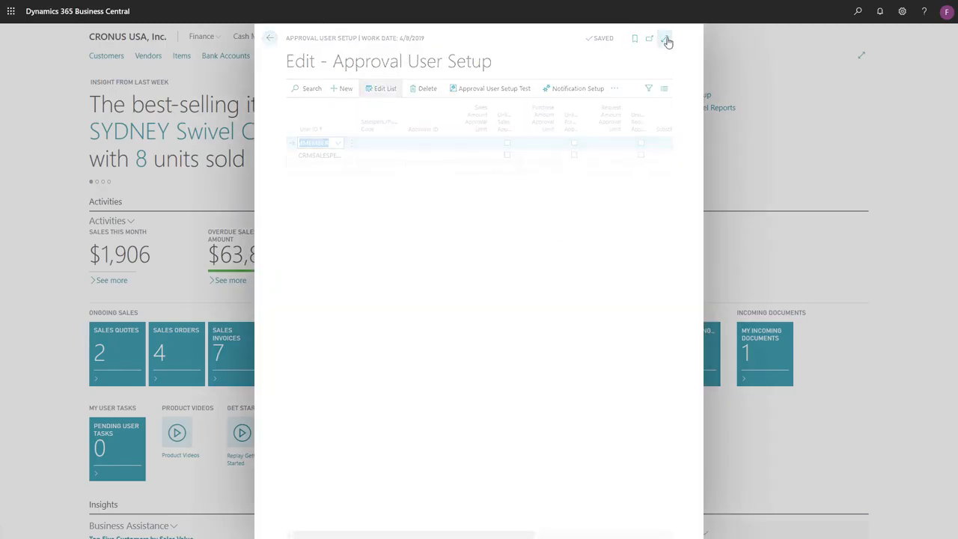
click(665, 39)
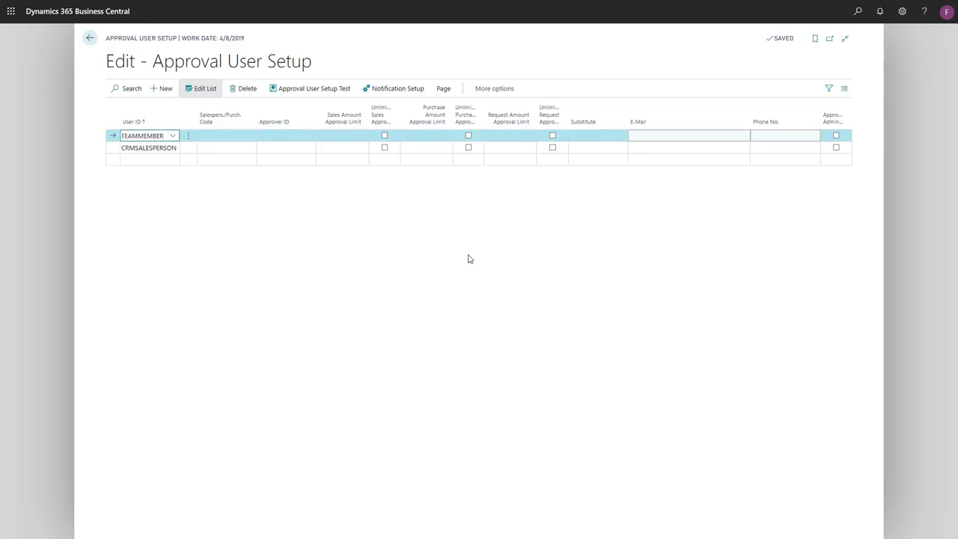
click(687, 135)
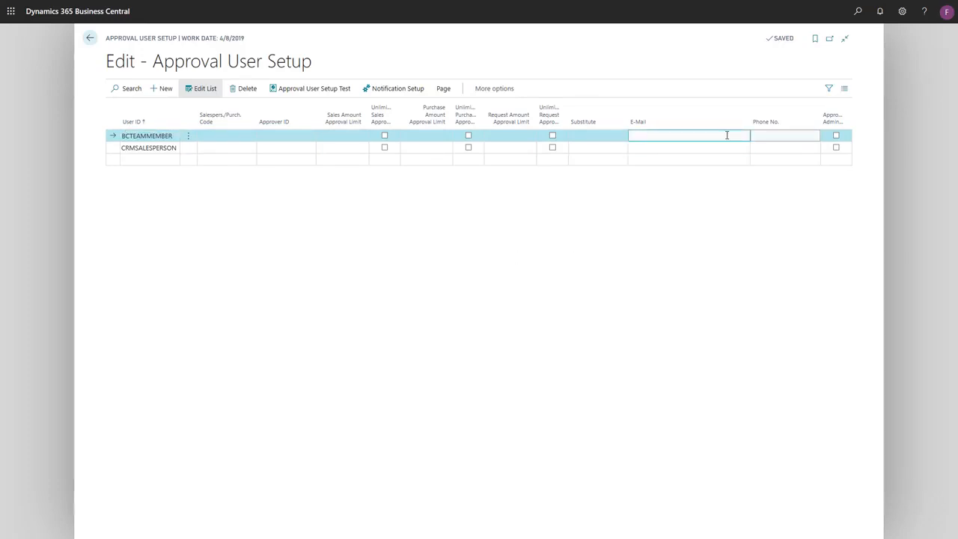
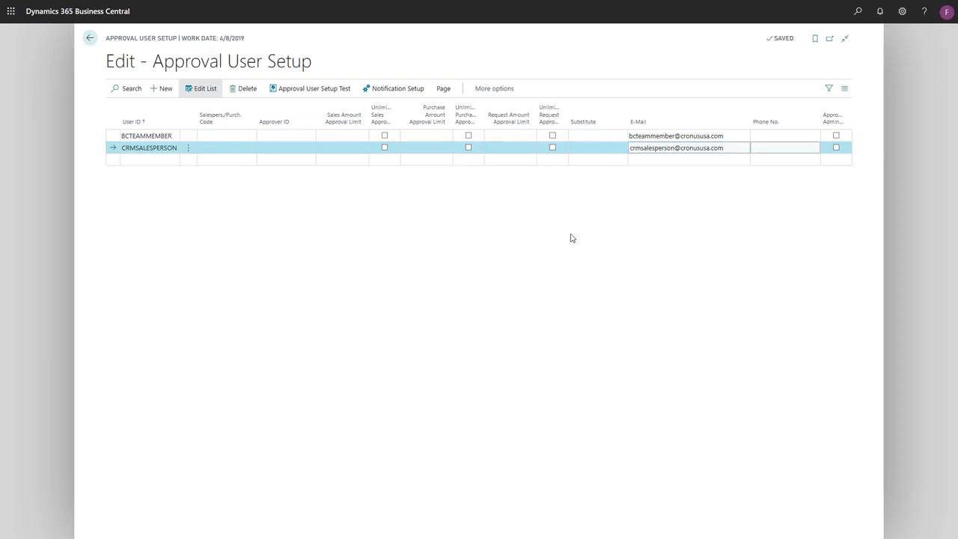
mouse_move(397, 88)
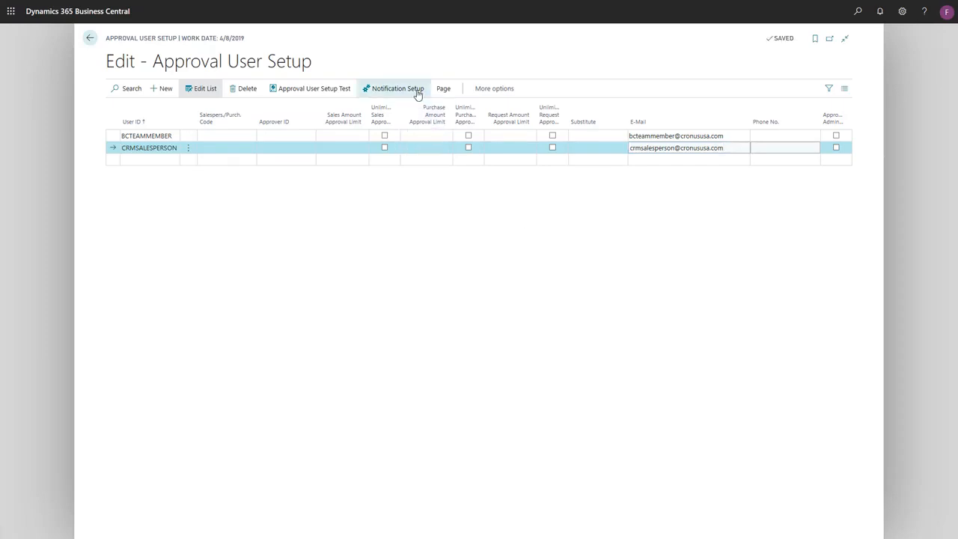
- In Notification Setup keep a New Record notification sent by Email, scheduled instantly
click(397, 88)
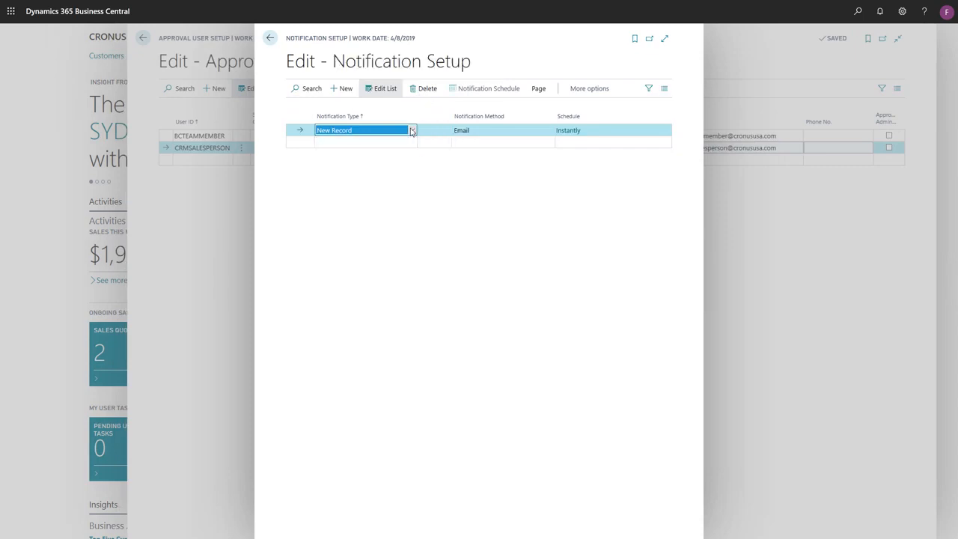
click(412, 131)
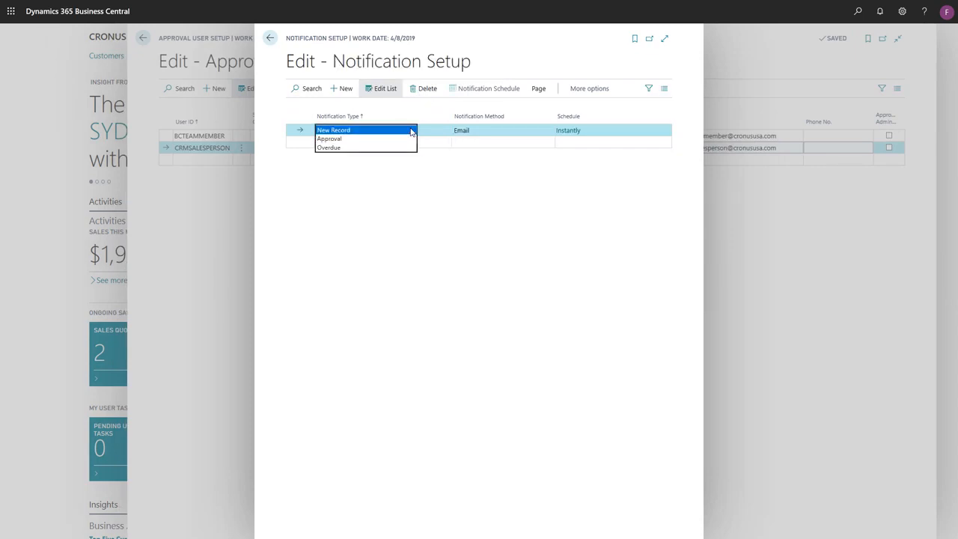
click(333, 129)
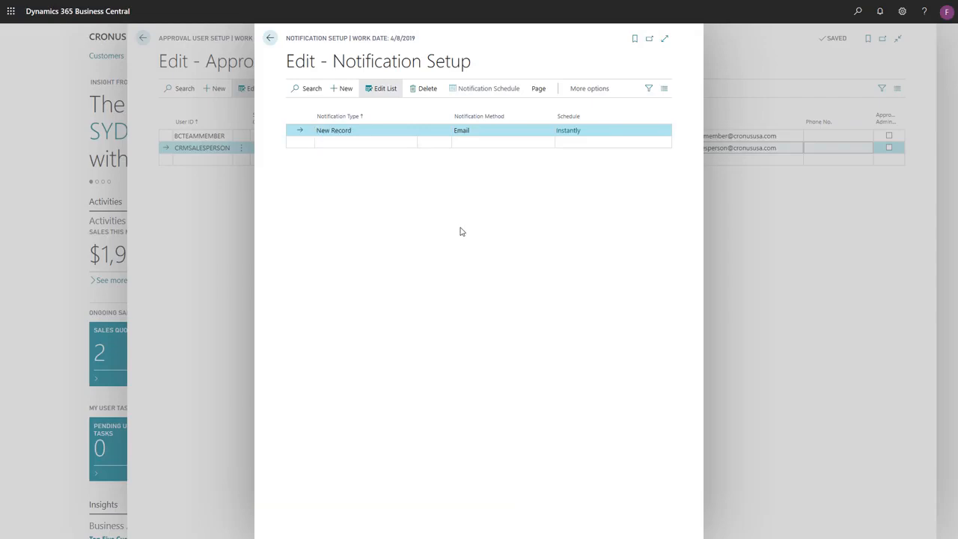
click(501, 130)
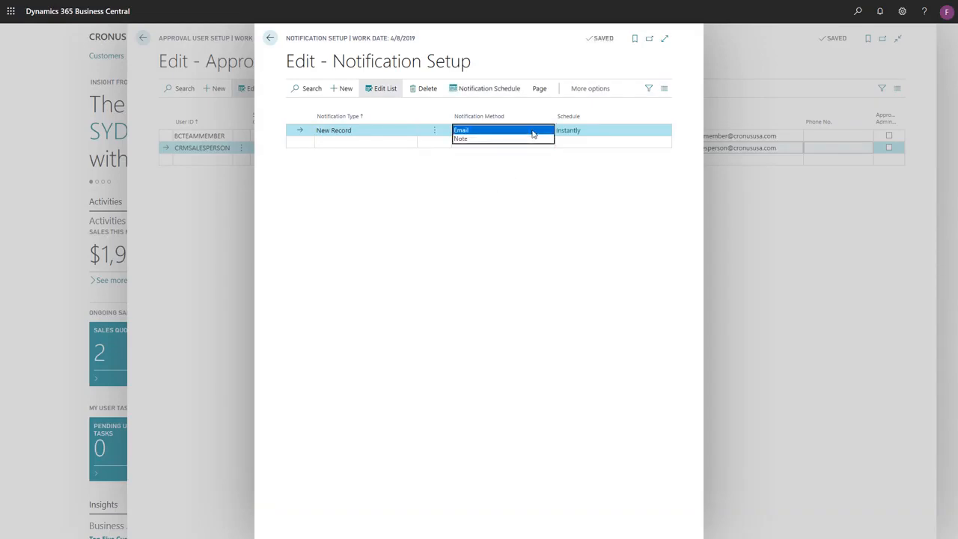
click(462, 128)
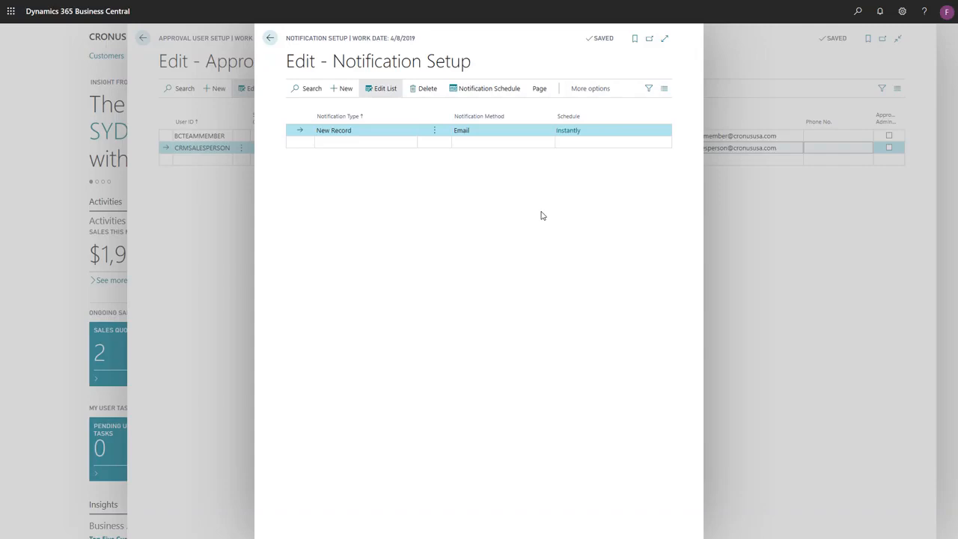
- Leave Notification Setup and bring up the Assisted Setup list via Tell Me search
click(270, 39)
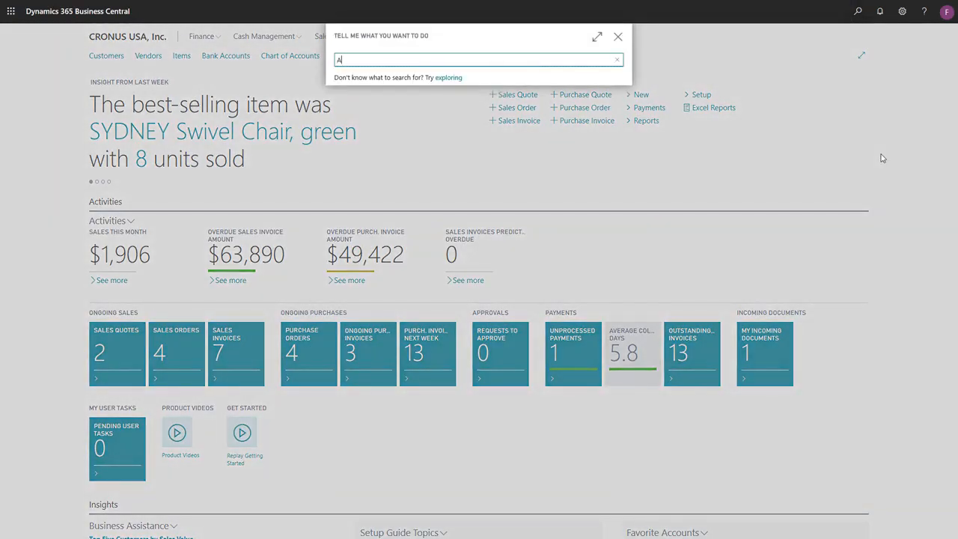
text(Assisted Setup)
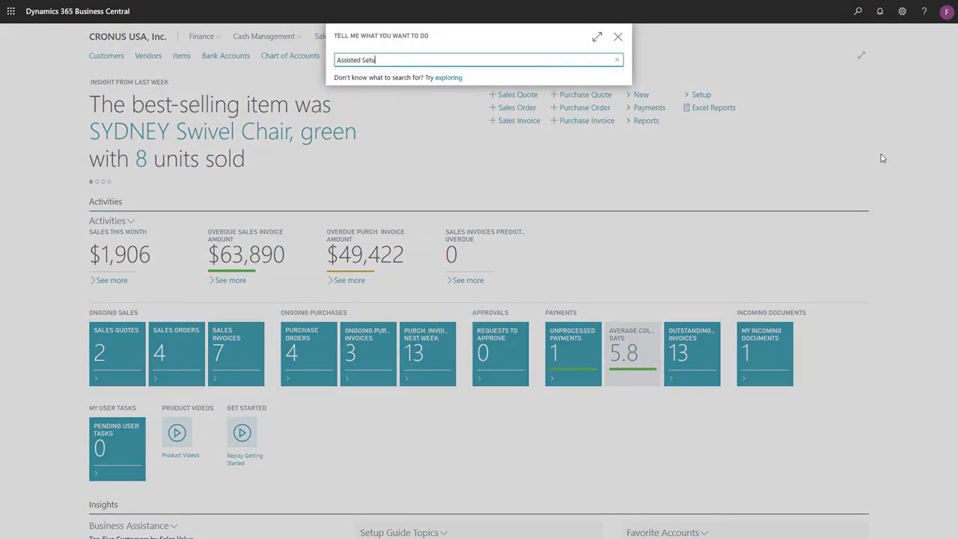
text(Assisted Setup)
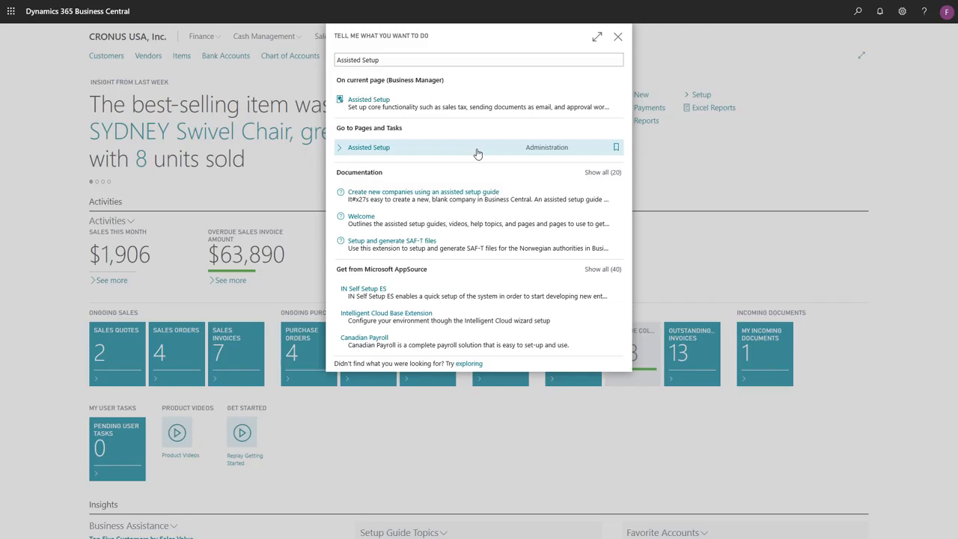
click(369, 147)
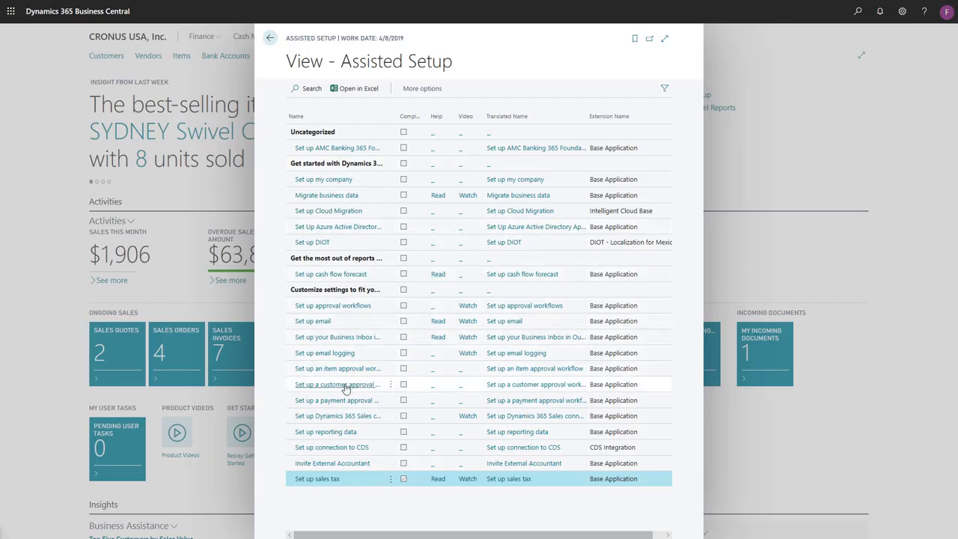
mouse_move(337, 383)
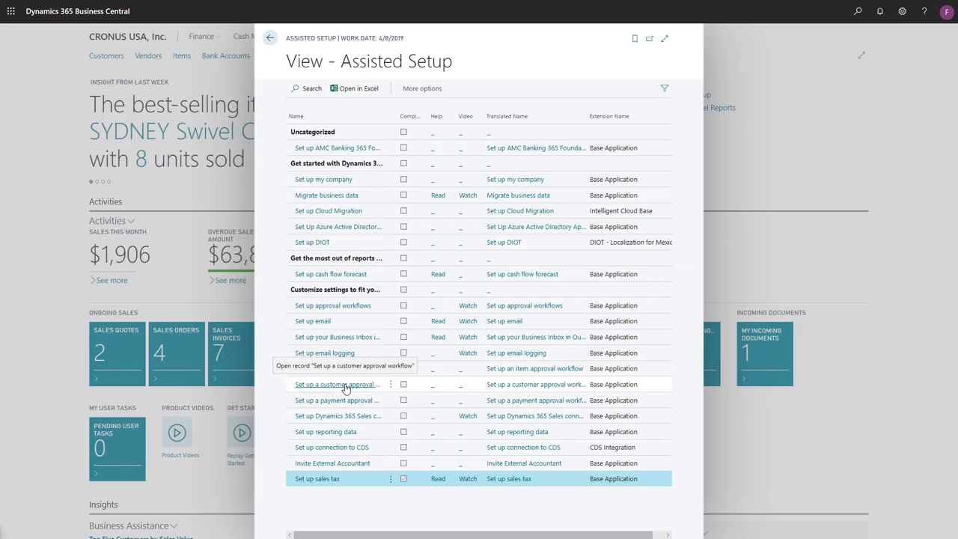
- Start the customer approval workflow guide and choose BCTEAMMEMBER as approver
click(337, 383)
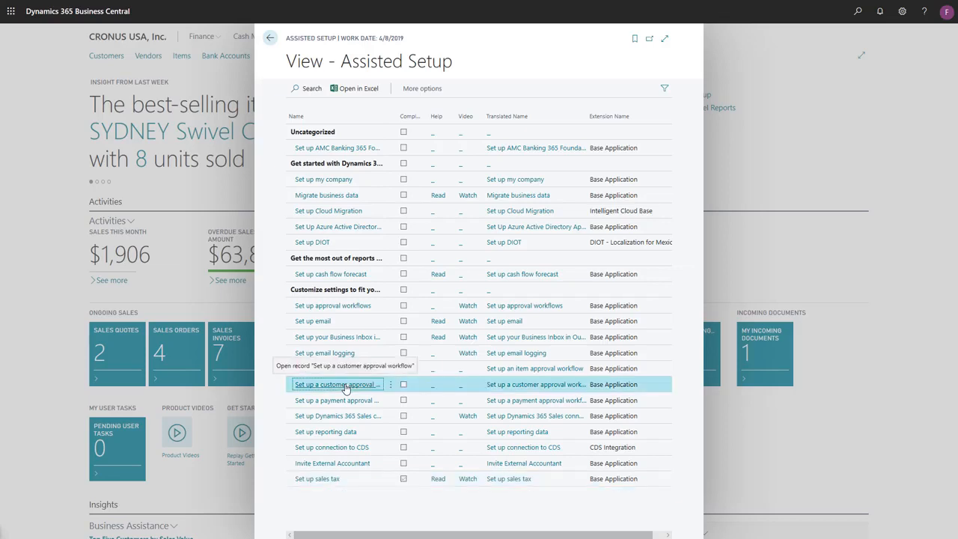
click(336, 383)
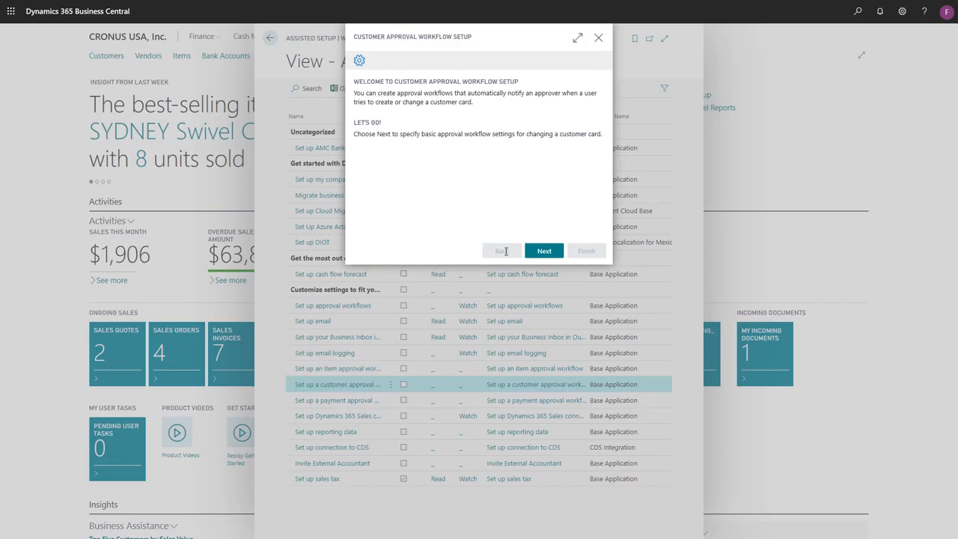
click(545, 252)
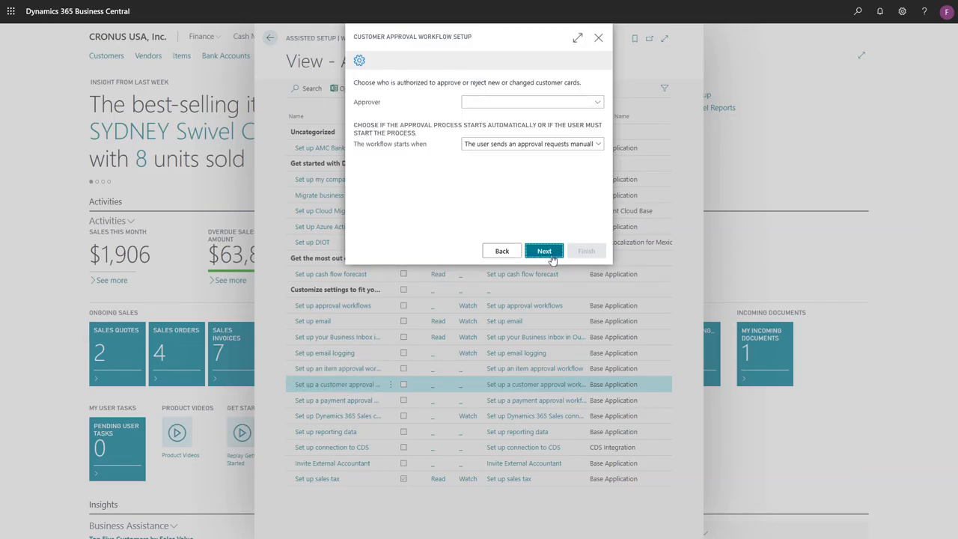
mouse_move(411, 234)
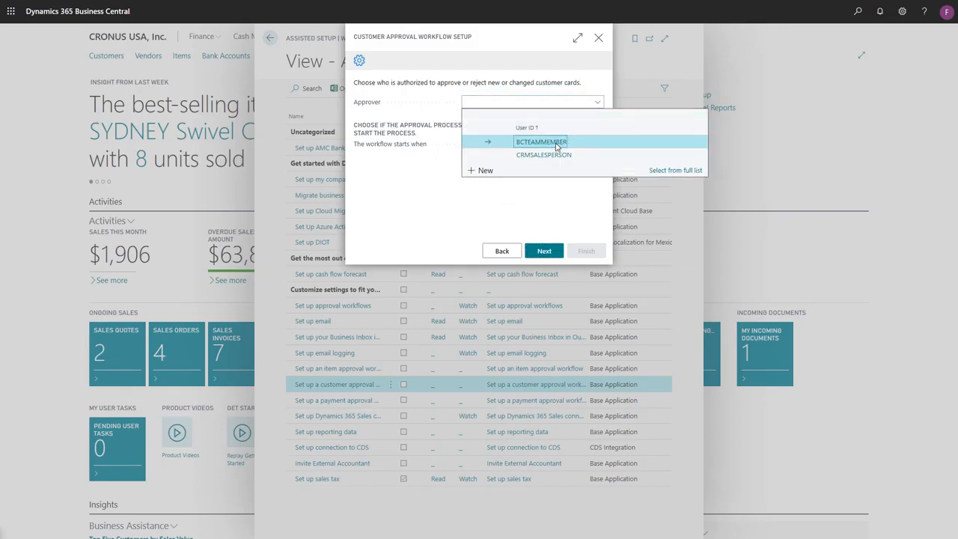
click(541, 140)
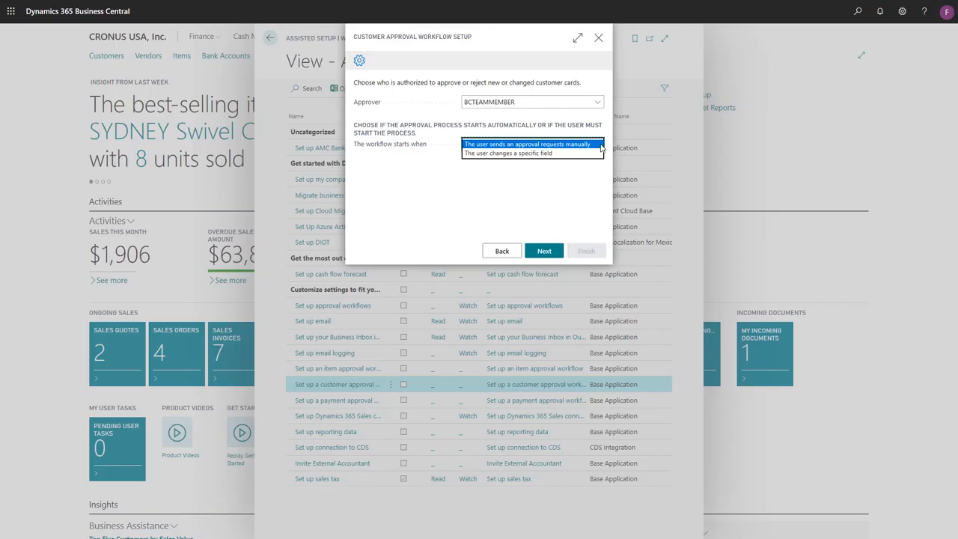
- Set the workflow to start on a manual approval request, finish to enable it, and close Assisted Setup
click(508, 153)
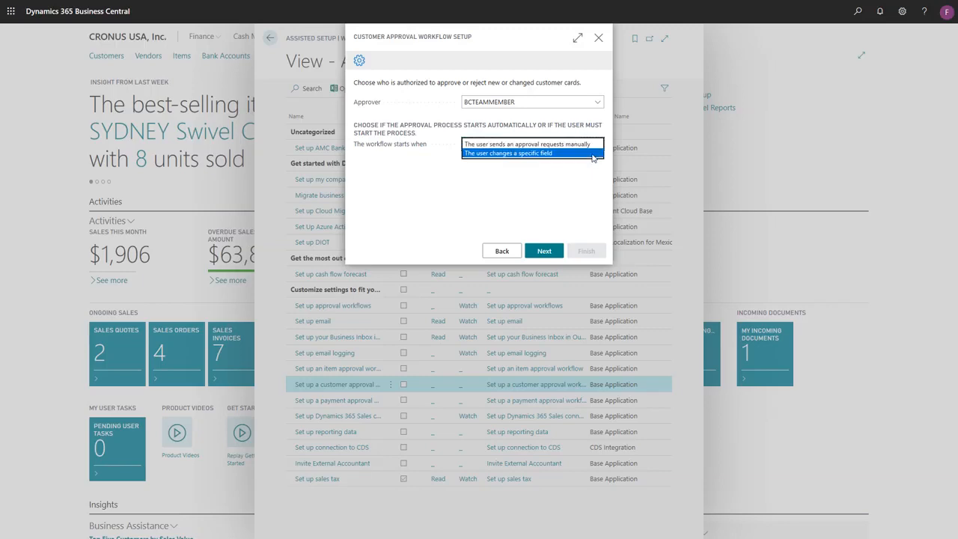
click(545, 252)
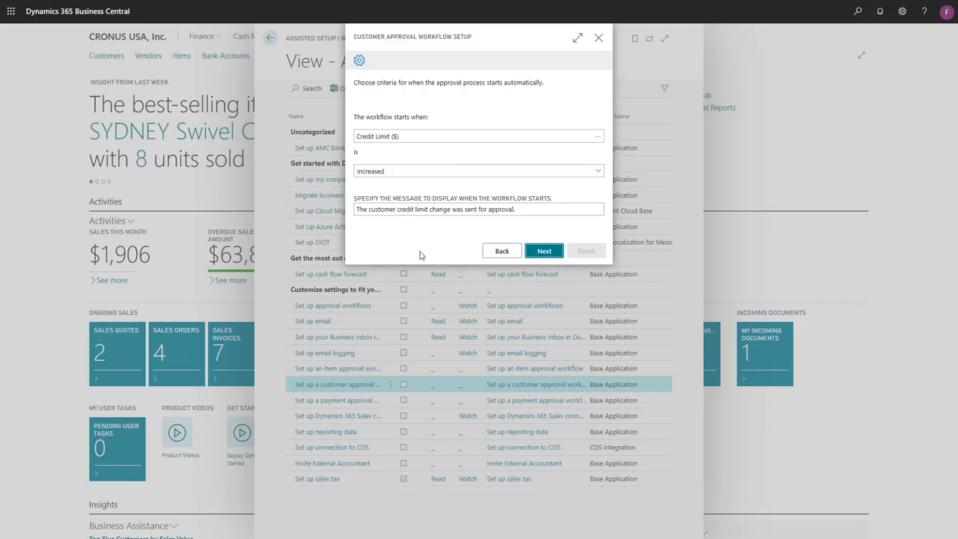
mouse_move(429, 254)
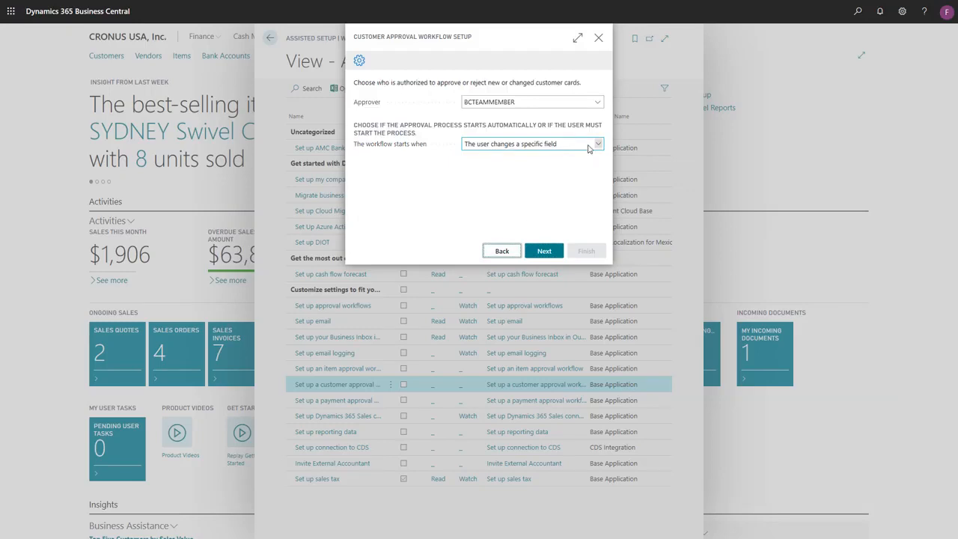
click(597, 143)
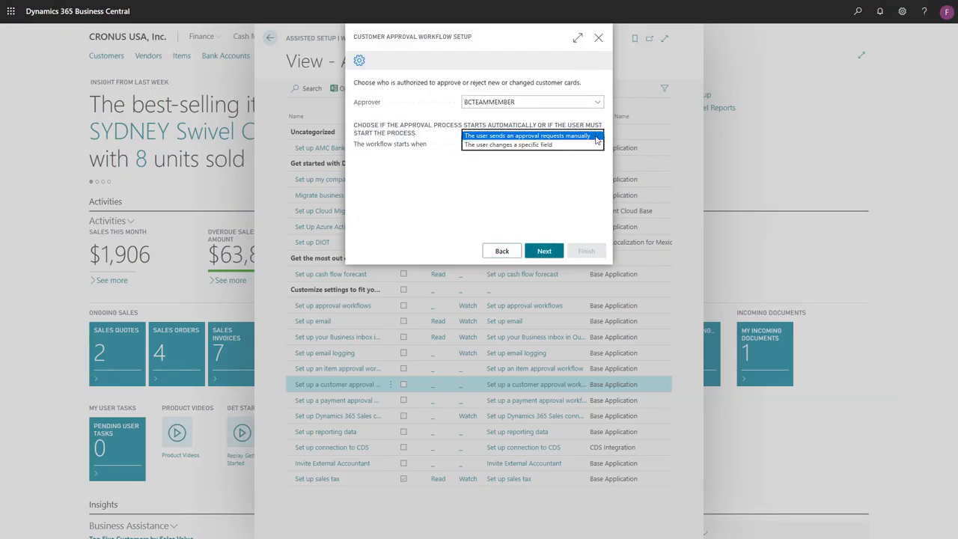
click(527, 135)
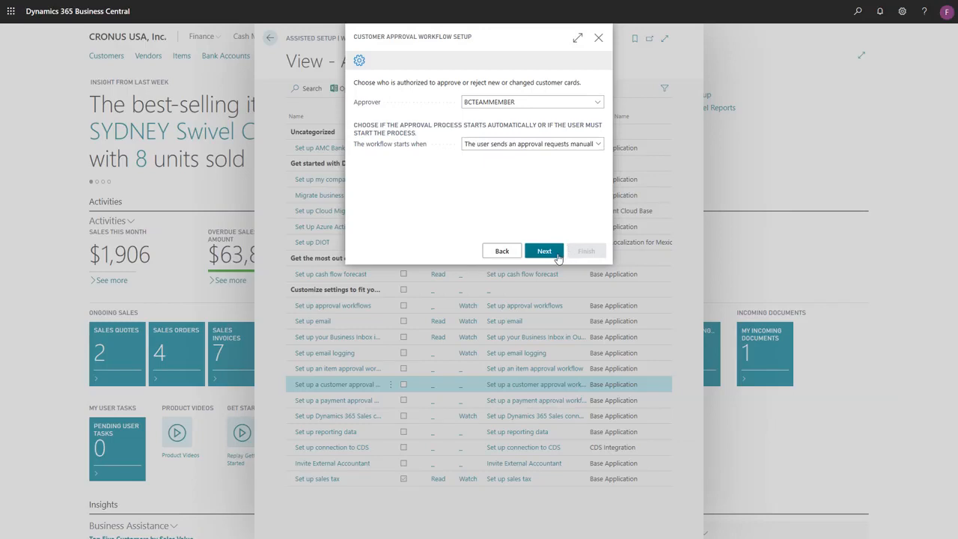
click(545, 252)
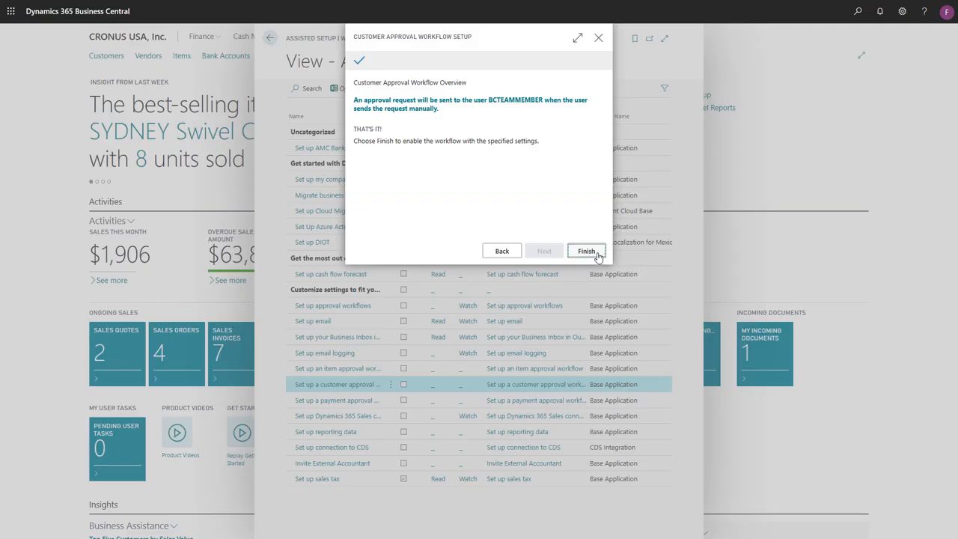
click(587, 251)
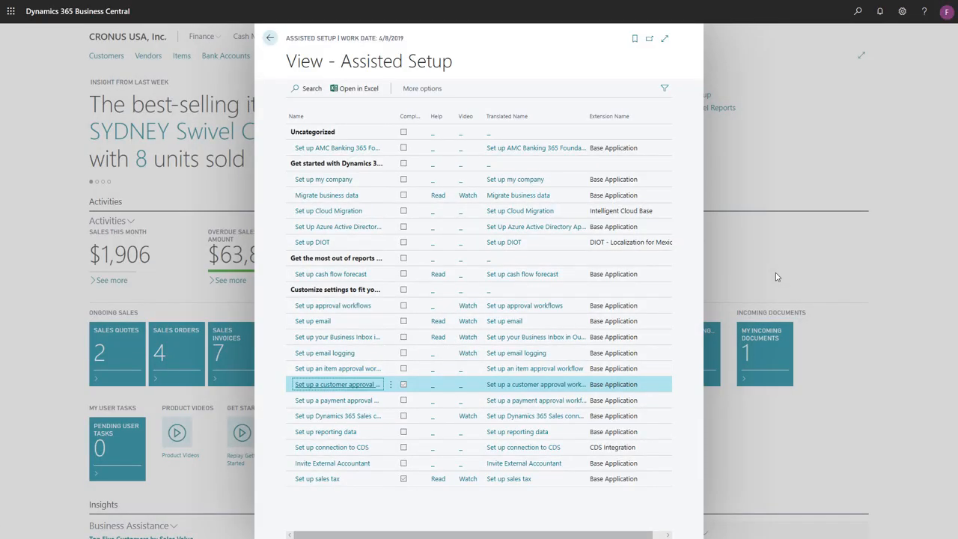
click(269, 39)
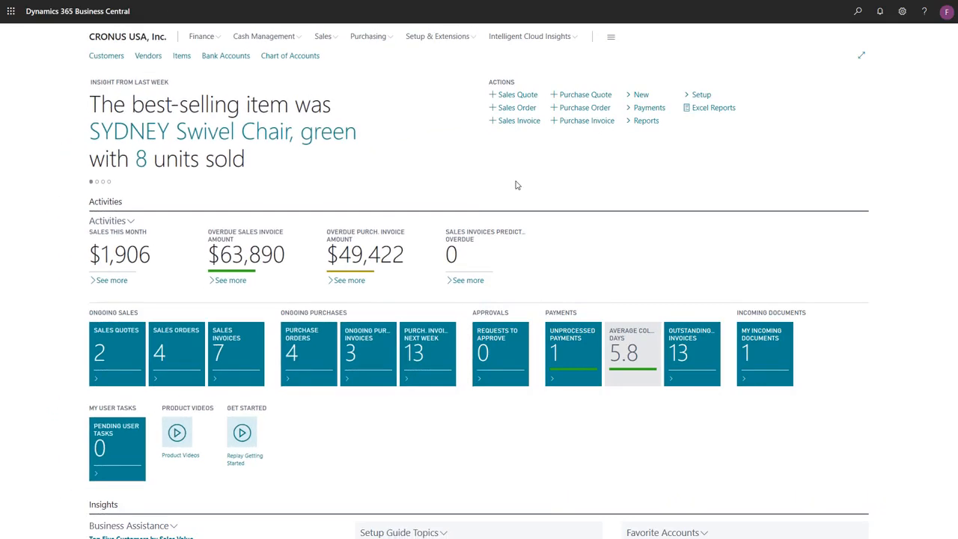
click(859, 12)
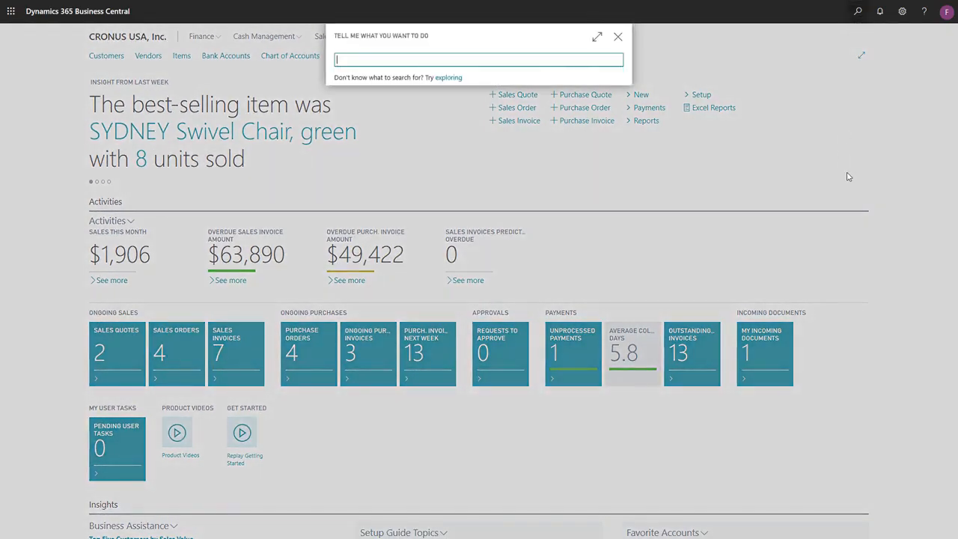
- From the Workflows list, open Customer Approval Workflow CUSTAPW-01 for editing
text(Workflows)
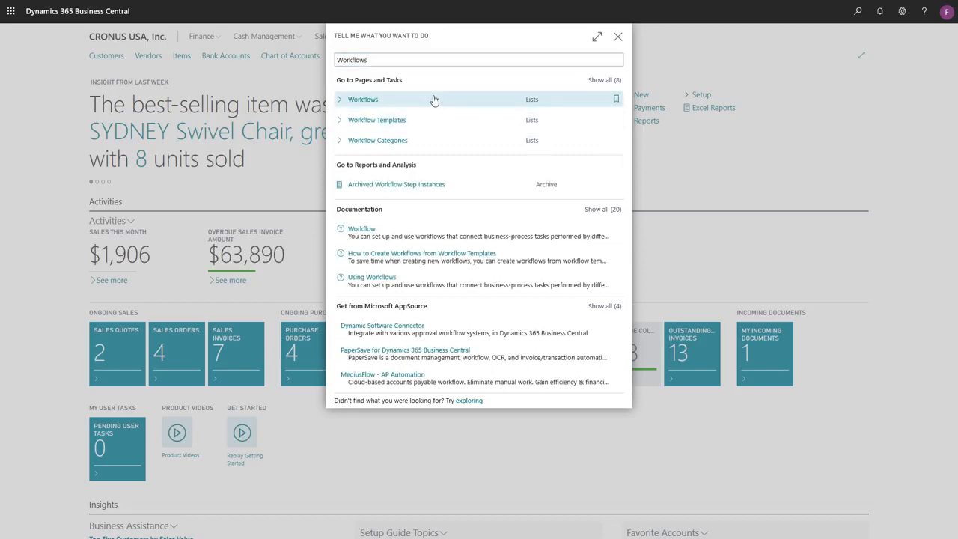
click(362, 99)
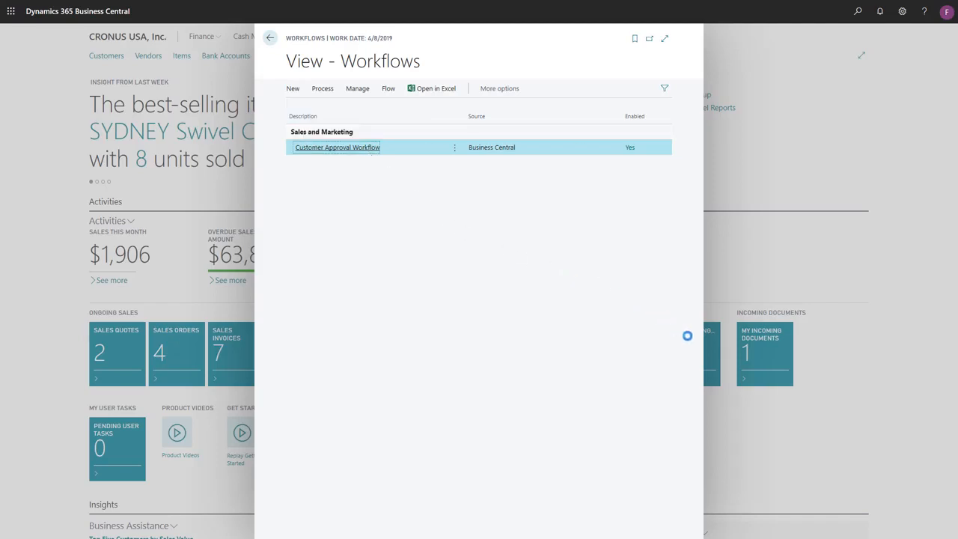
click(339, 147)
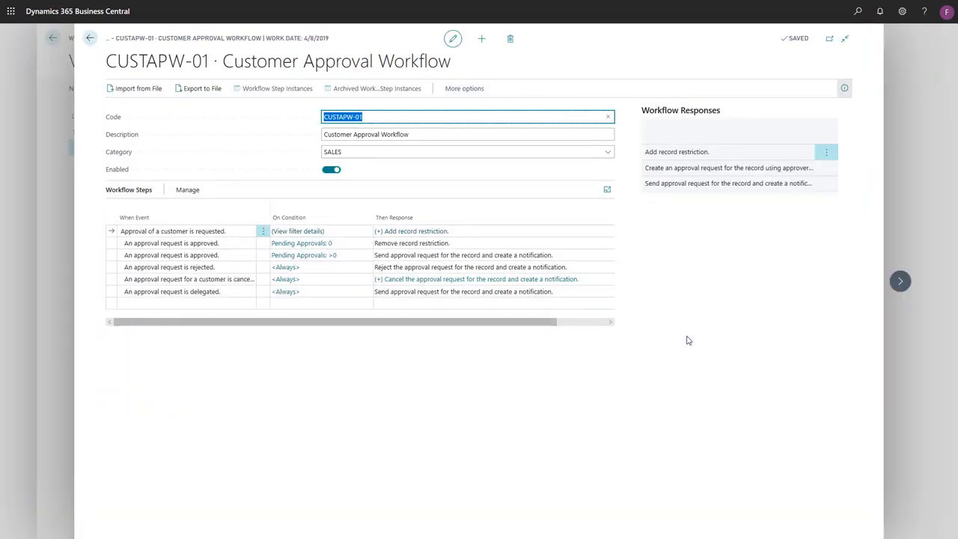